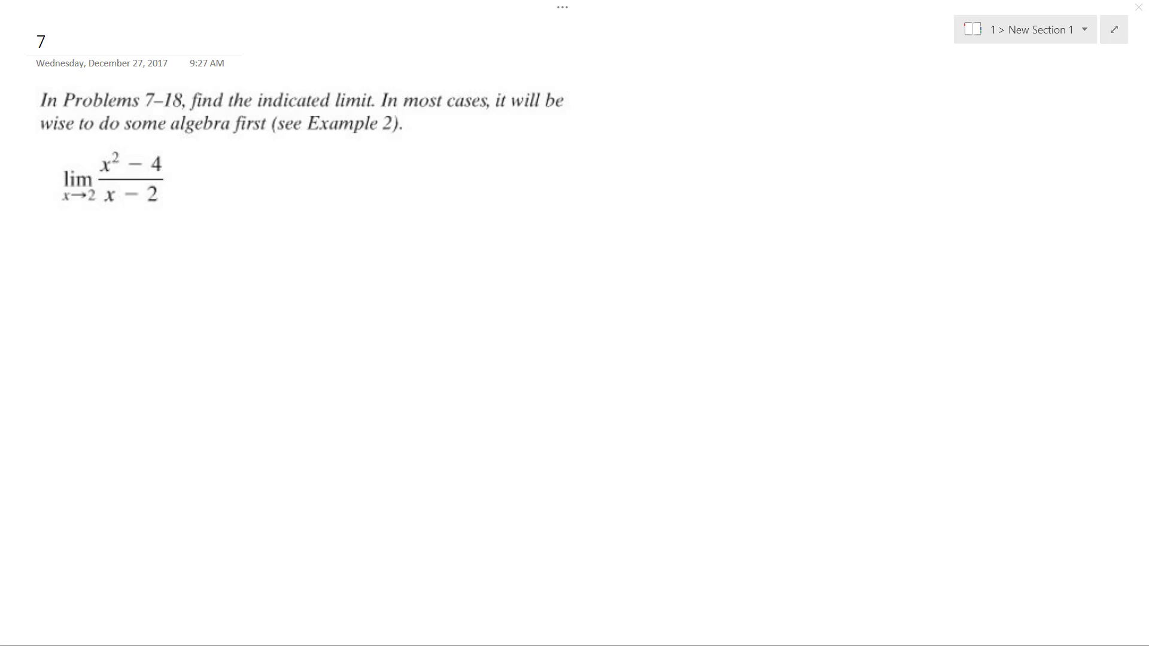
Handwrite 2 substituted into (x²−4)/(x−2), giving 0/0 beside the problem.
click(216, 193)
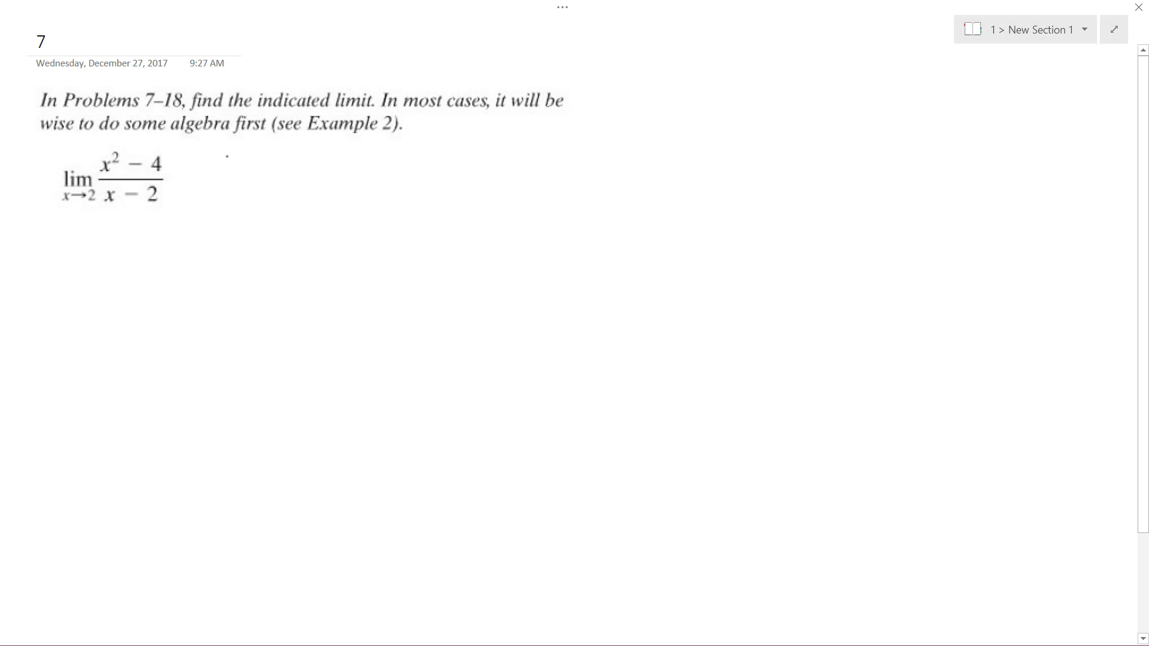
drag(238, 168, 315, 169)
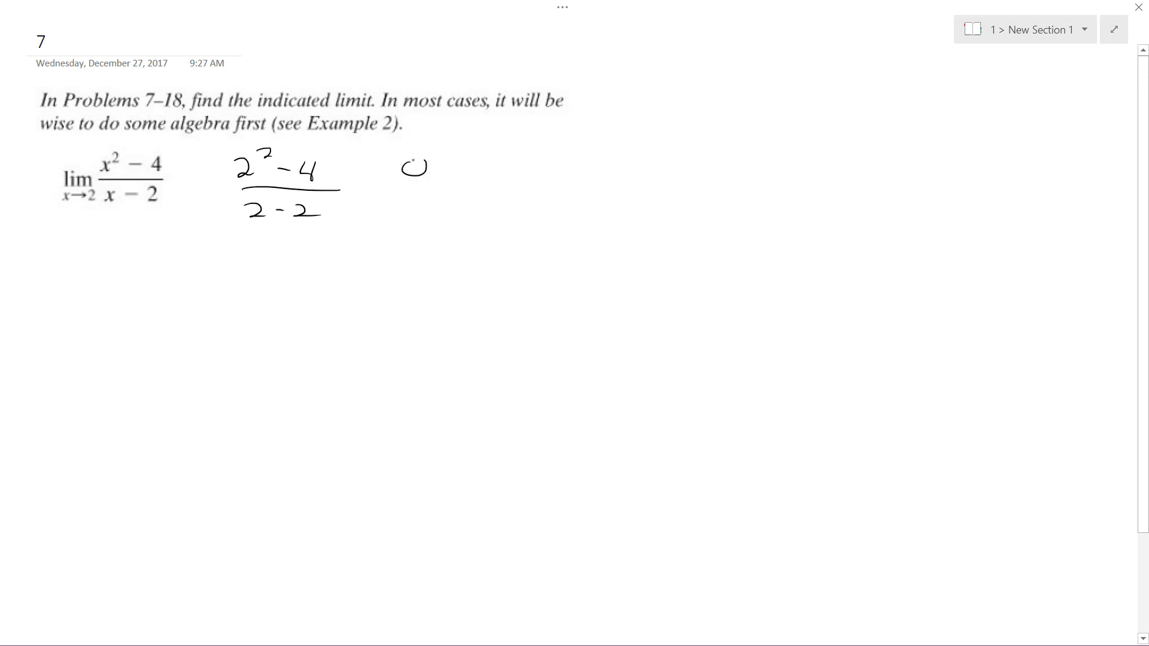
drag(359, 183, 425, 205)
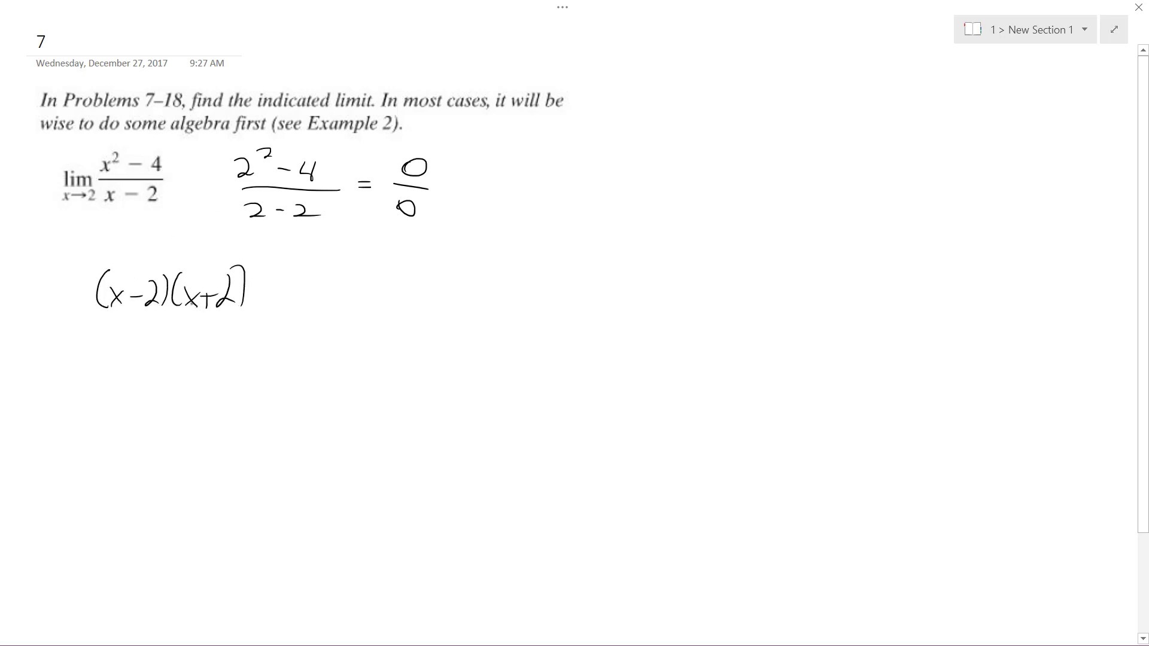
Ink a fraction bar with (x−2) beneath, then start writing lim x→2.
drag(88, 321, 256, 321)
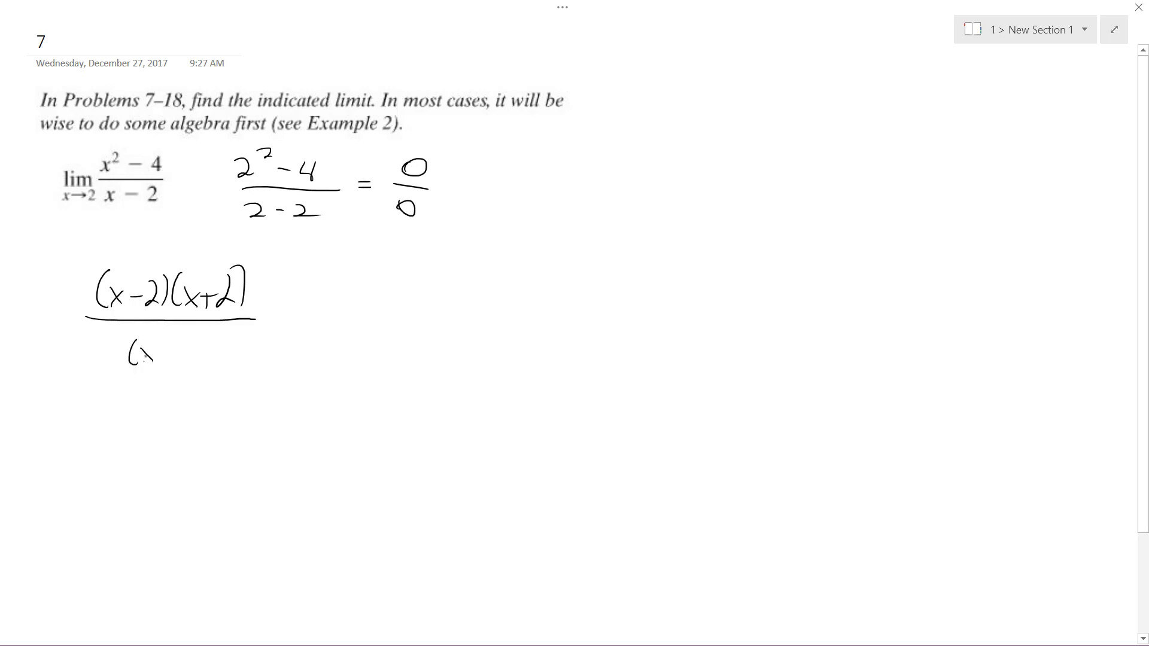
drag(128, 352, 205, 352)
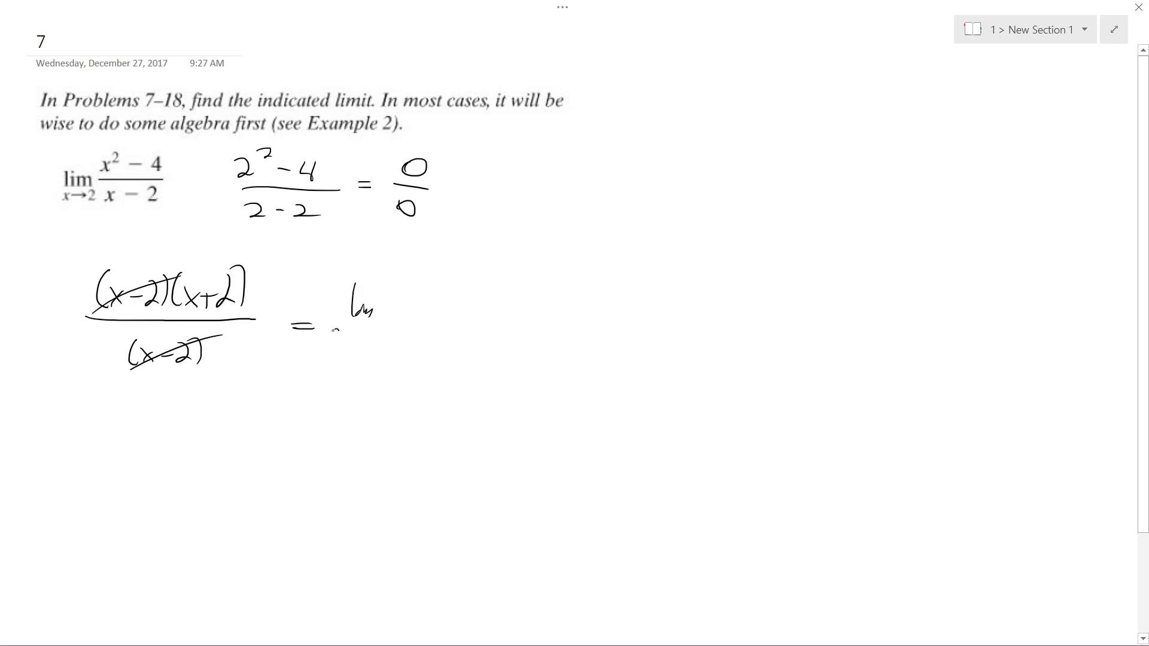
text(x→2 x)
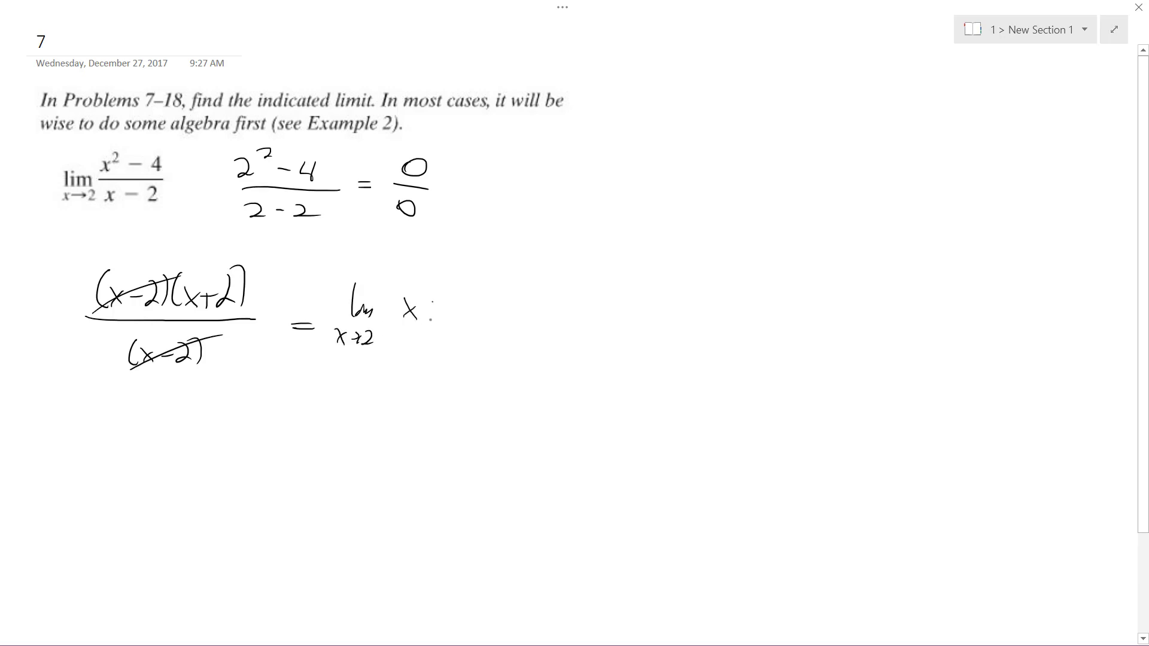